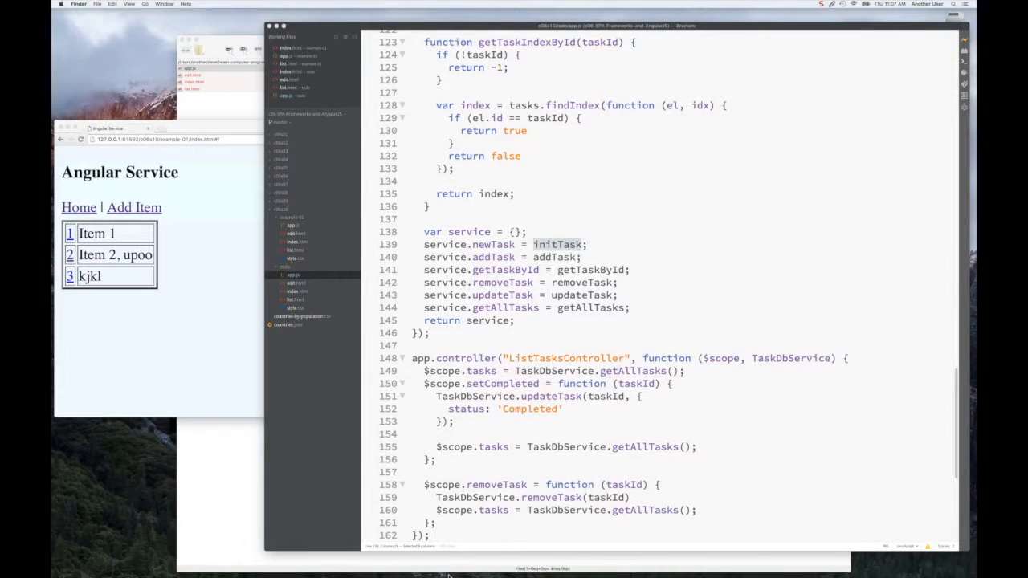
mouse_move(200, 368)
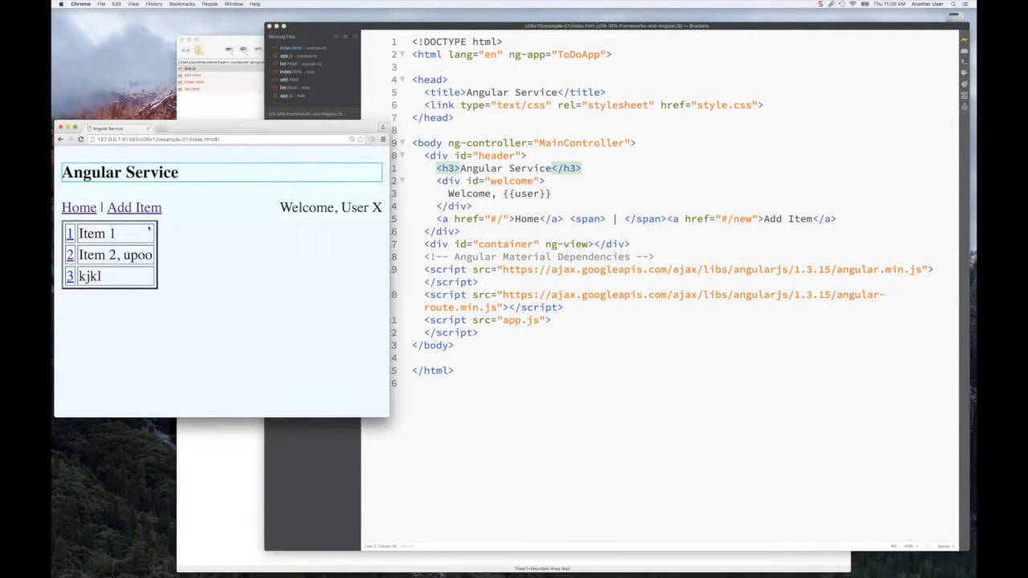
- Add a new task titled 'kjkk' to the To-Do list via the Add Todo form
click(135, 208)
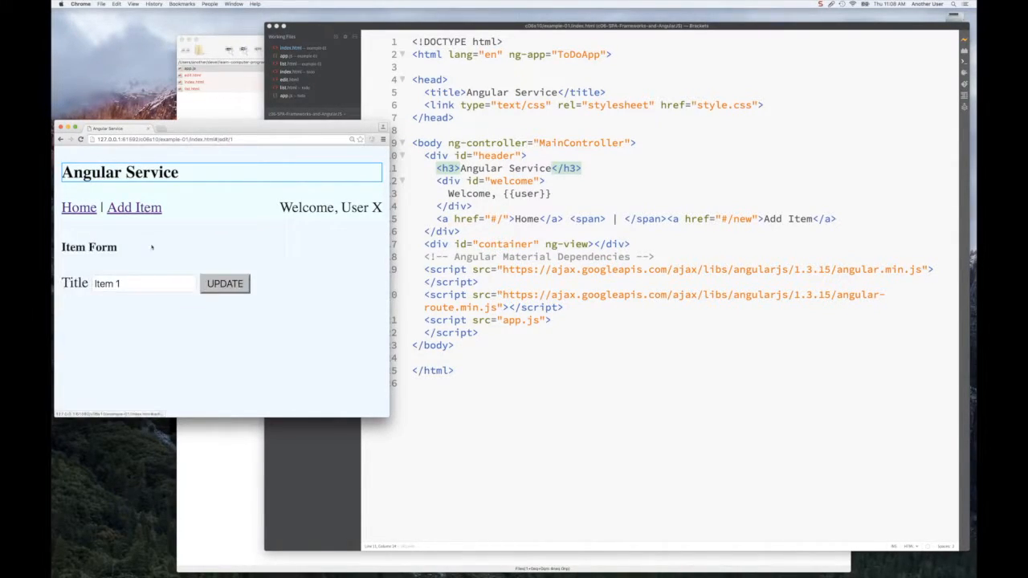
click(225, 283)
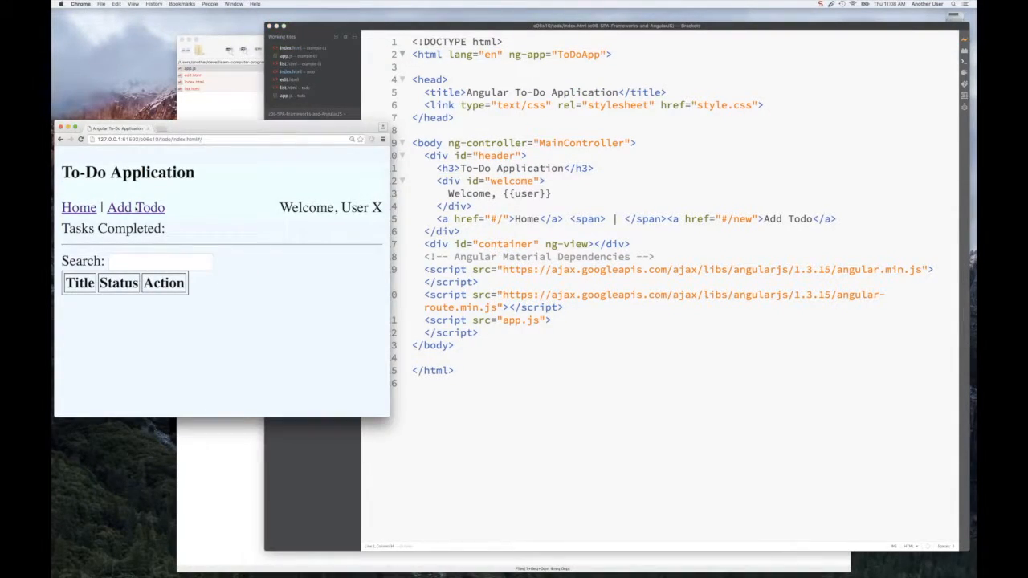
click(135, 207)
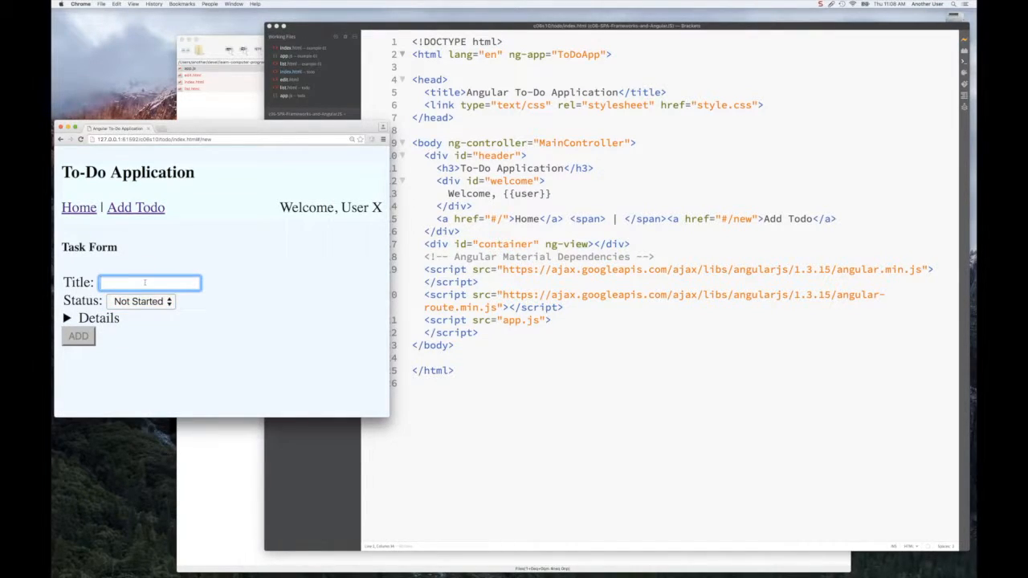
click(141, 300)
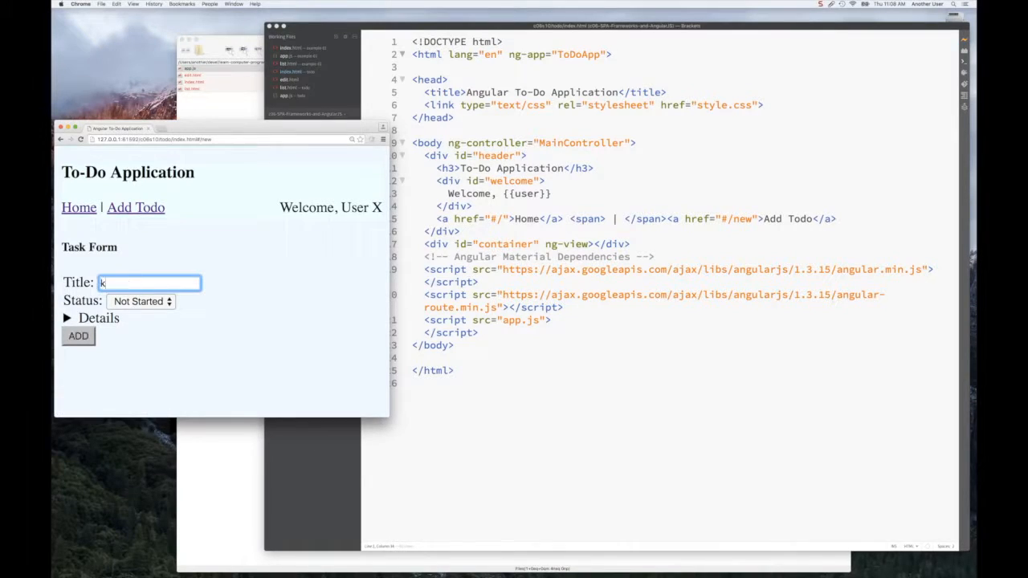
text(kjkk)
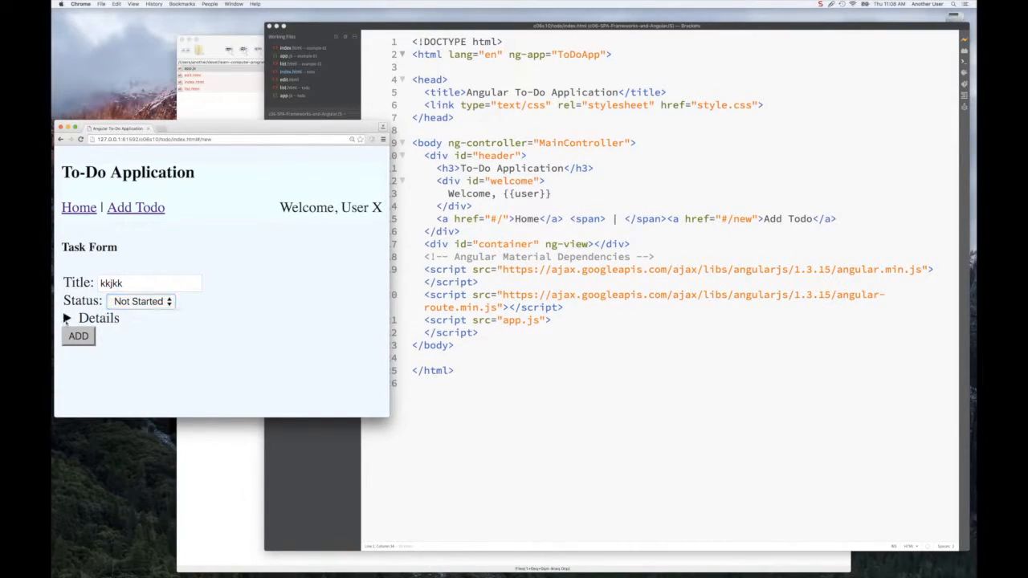
click(77, 336)
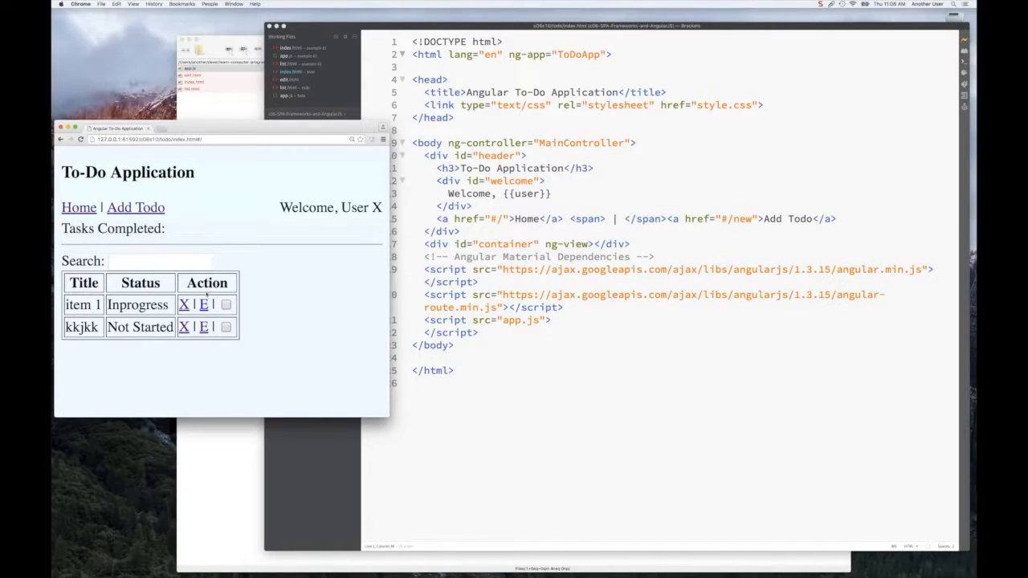
mouse_move(215, 343)
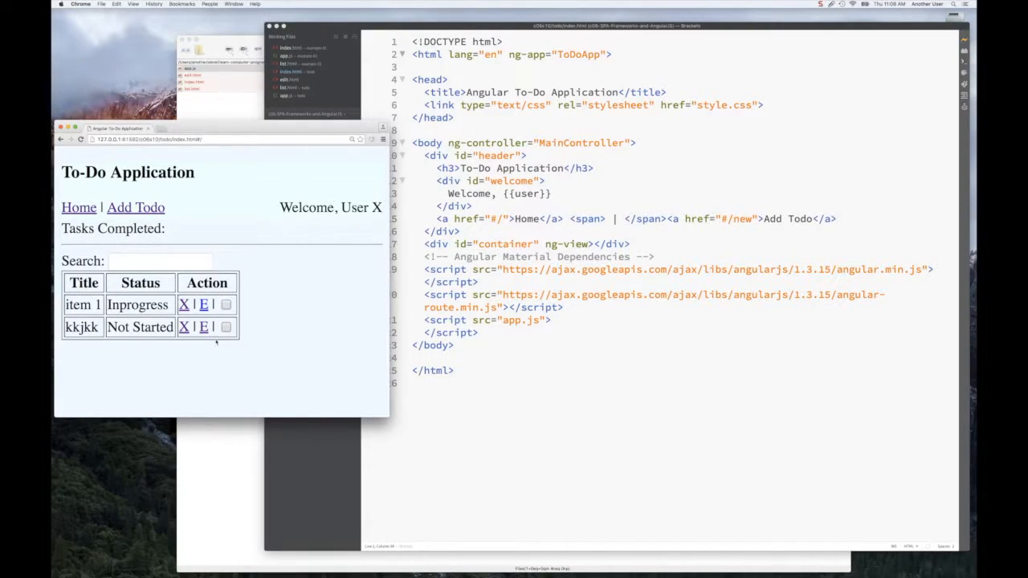
- Bring up item 1 for editing, then the blank new-task form
click(203, 305)
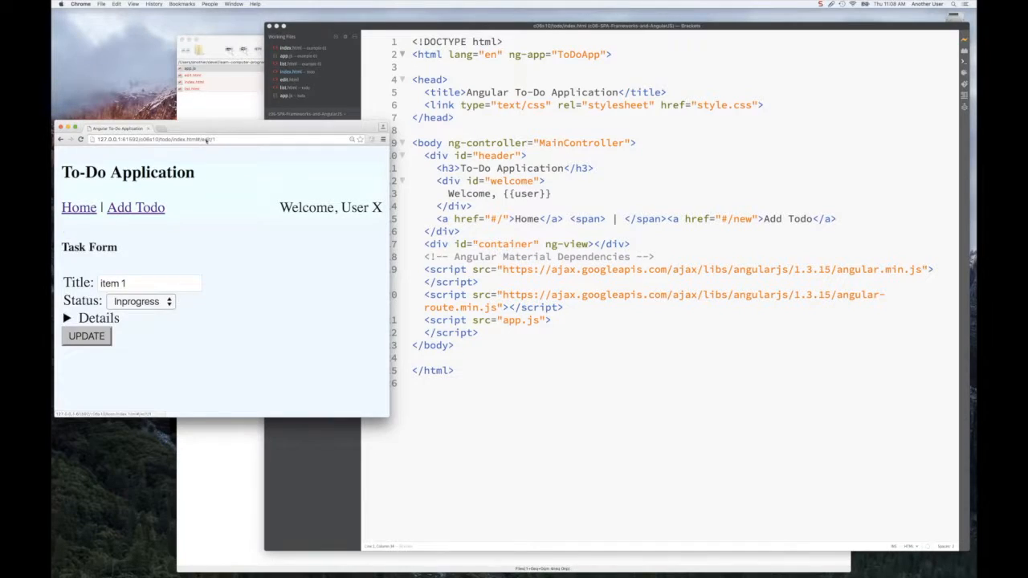
click(135, 207)
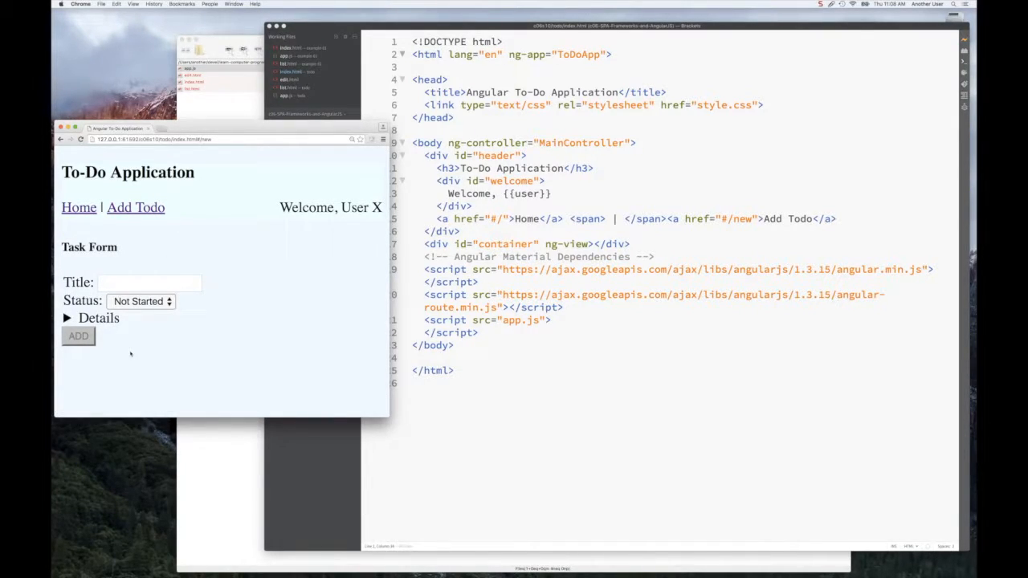
mouse_move(265, 329)
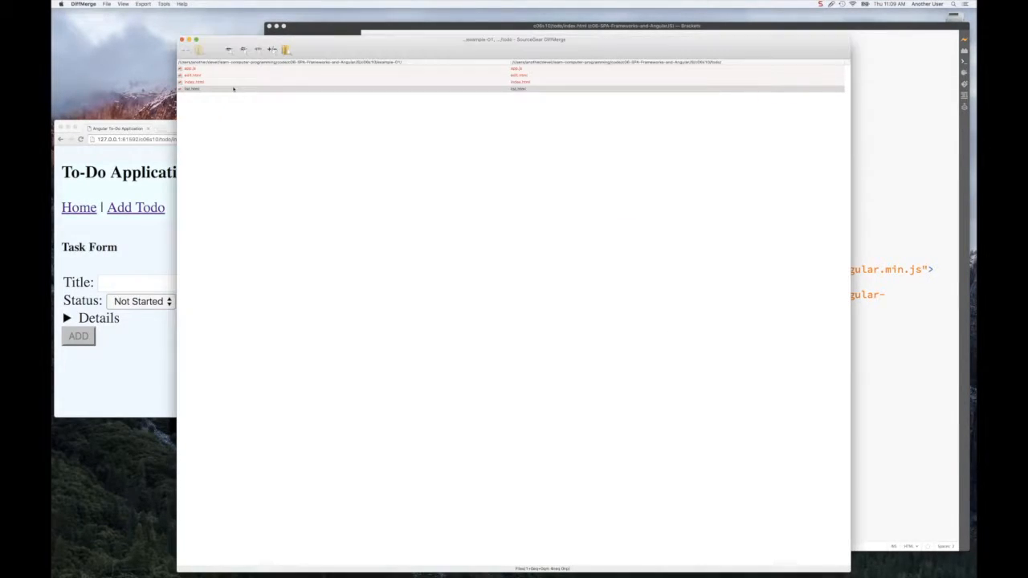
- Show the file-level differences for one file in the DiffMerge folder comparison
double_click(190, 68)
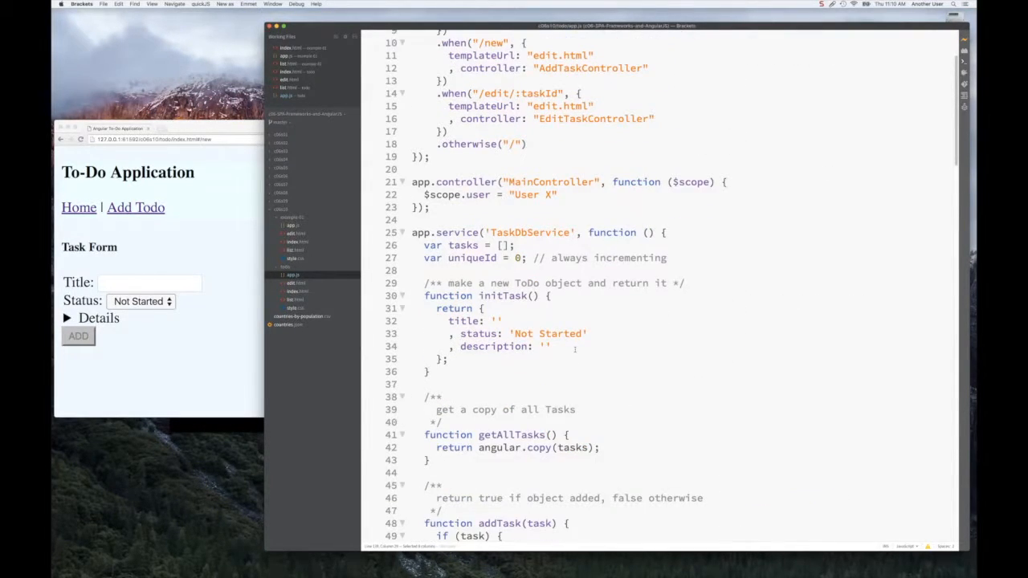
- Scroll through app.js past the routes to the TaskDbService functions getTaskById and removeTask
scroll(down, 3)
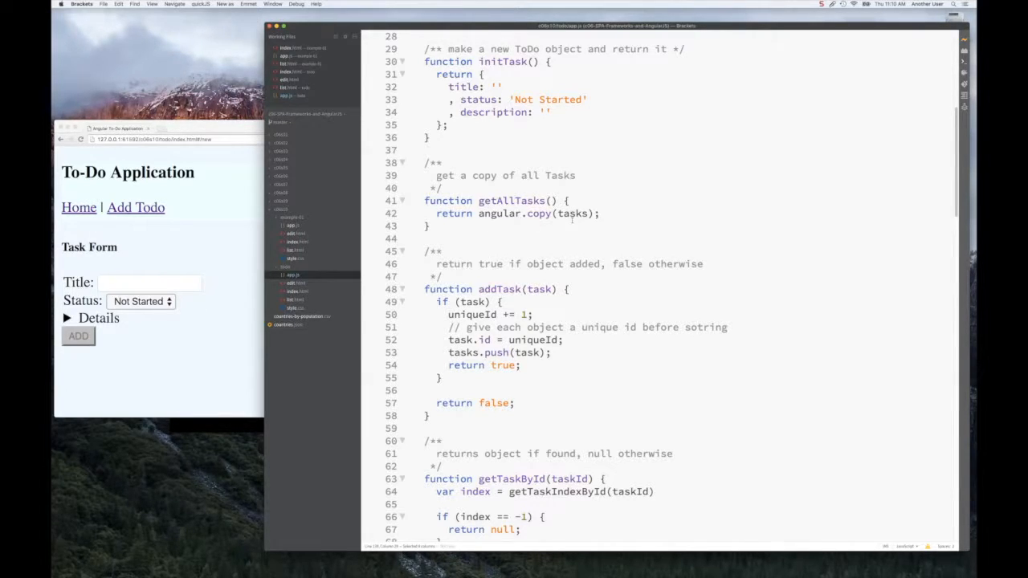
scroll(down, 3)
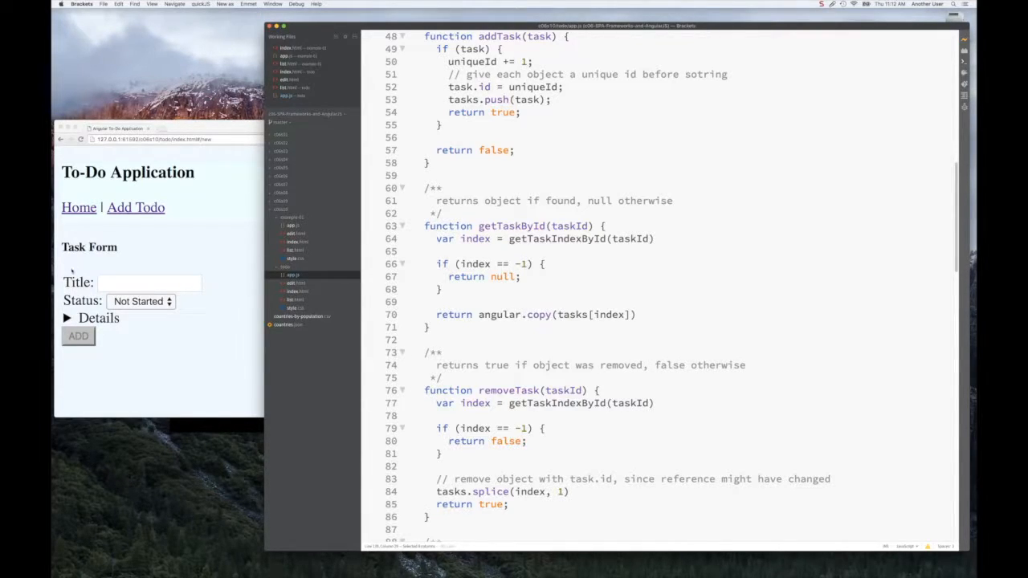
mouse_move(347, 296)
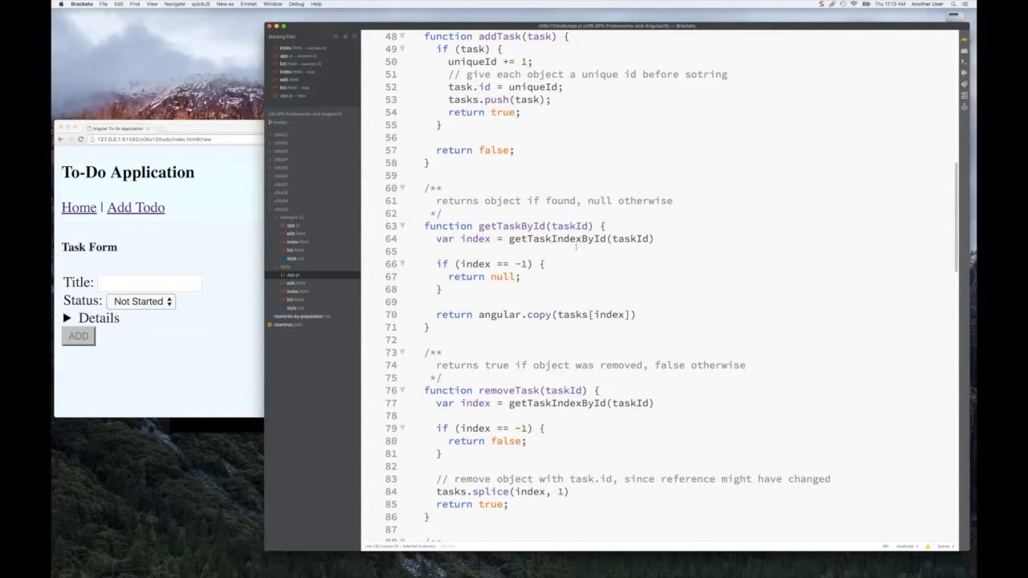
scroll(down, 3)
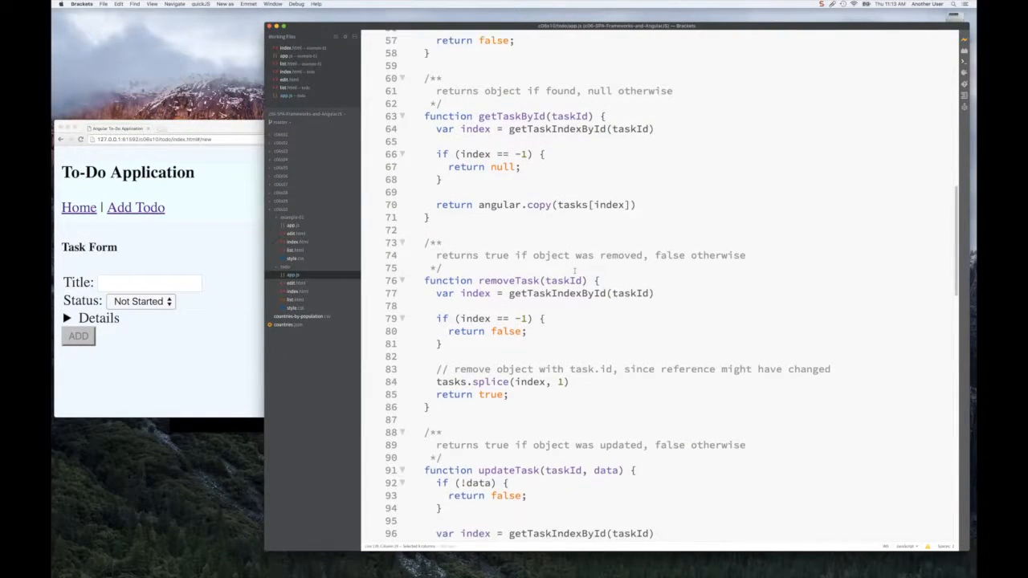
scroll(down, 3)
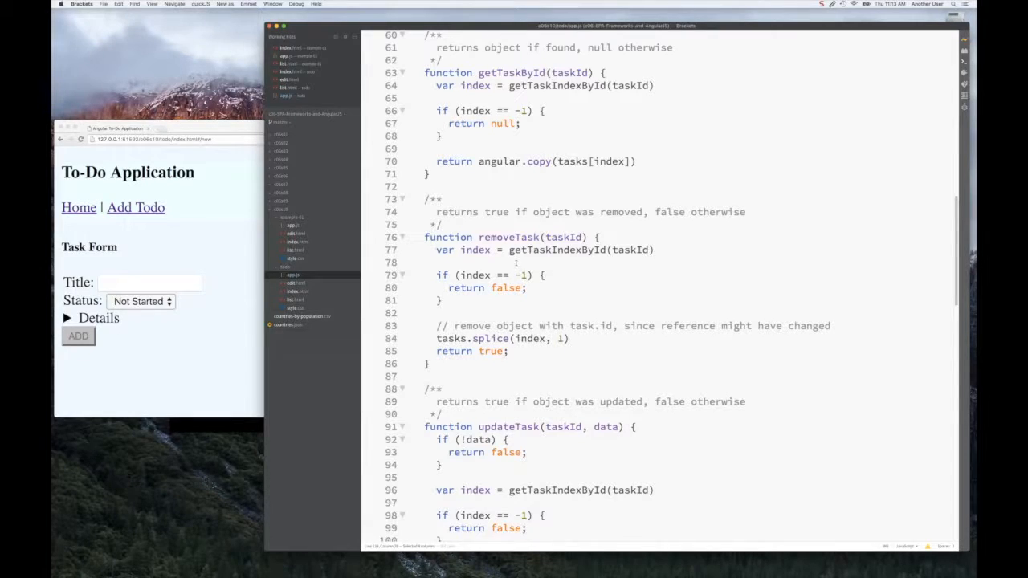
scroll(down, 3)
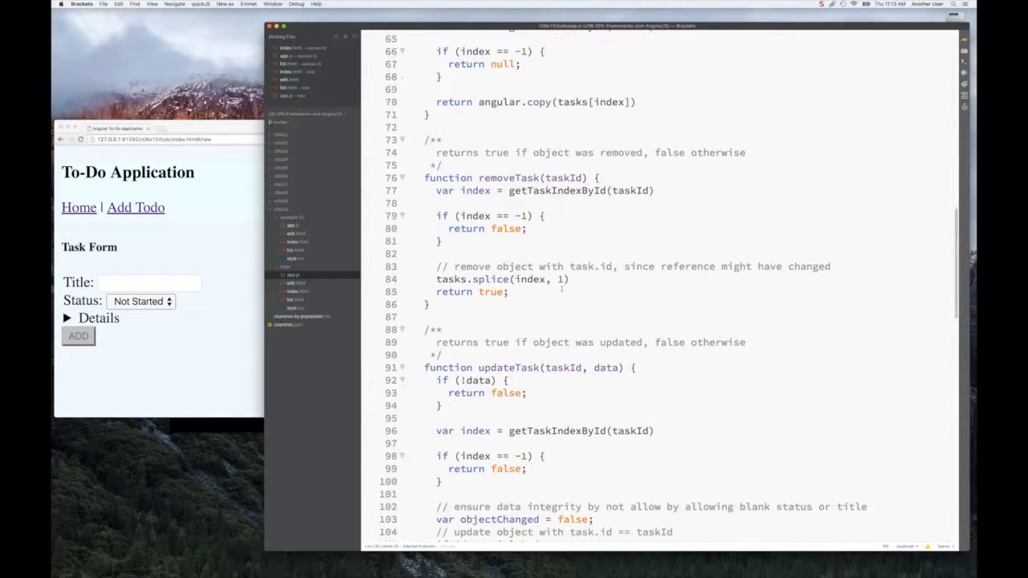
scroll(down, 3)
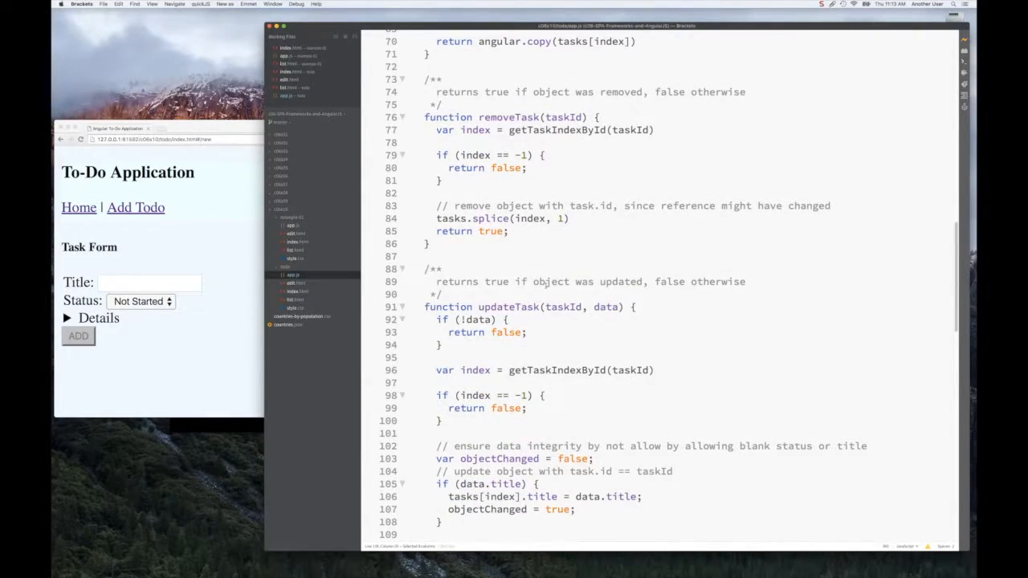
scroll(down, 3)
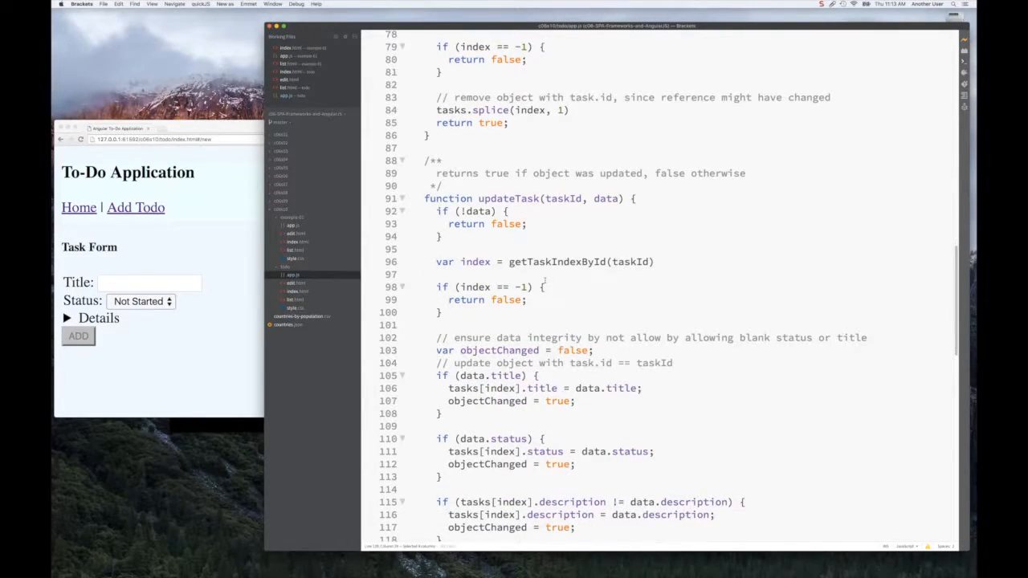
scroll(down, 3)
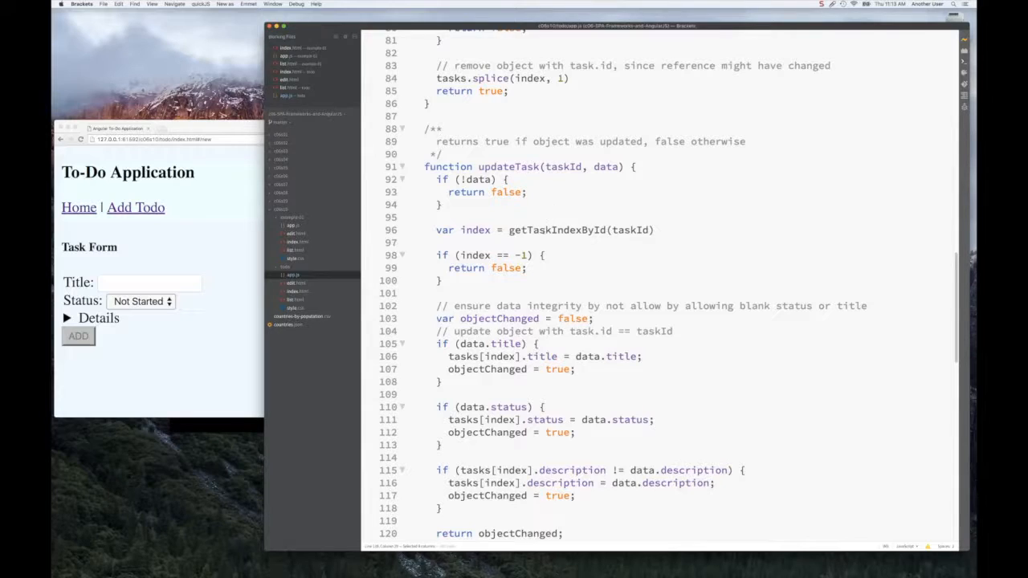
scroll(down, 3)
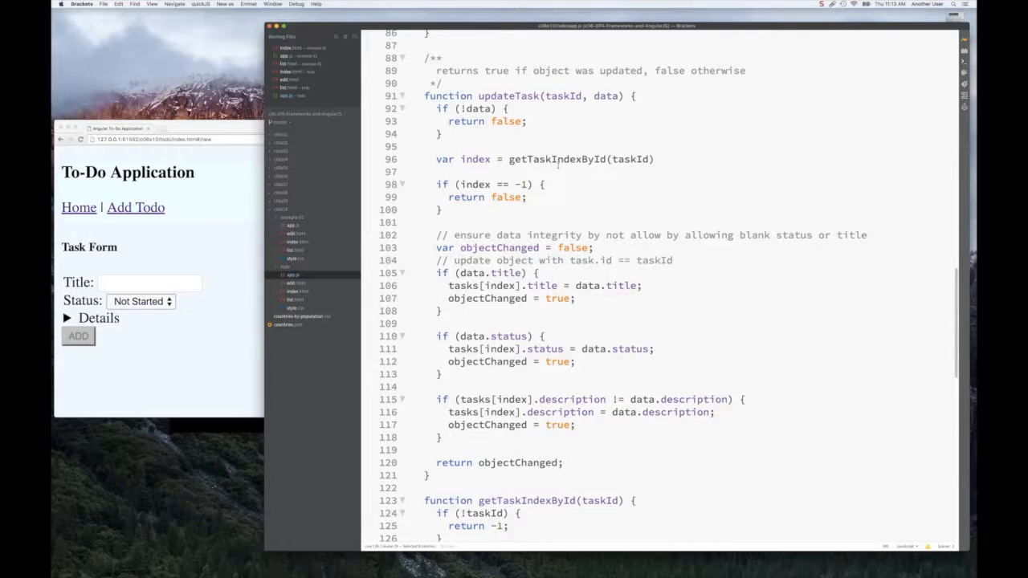
scroll(down, 3)
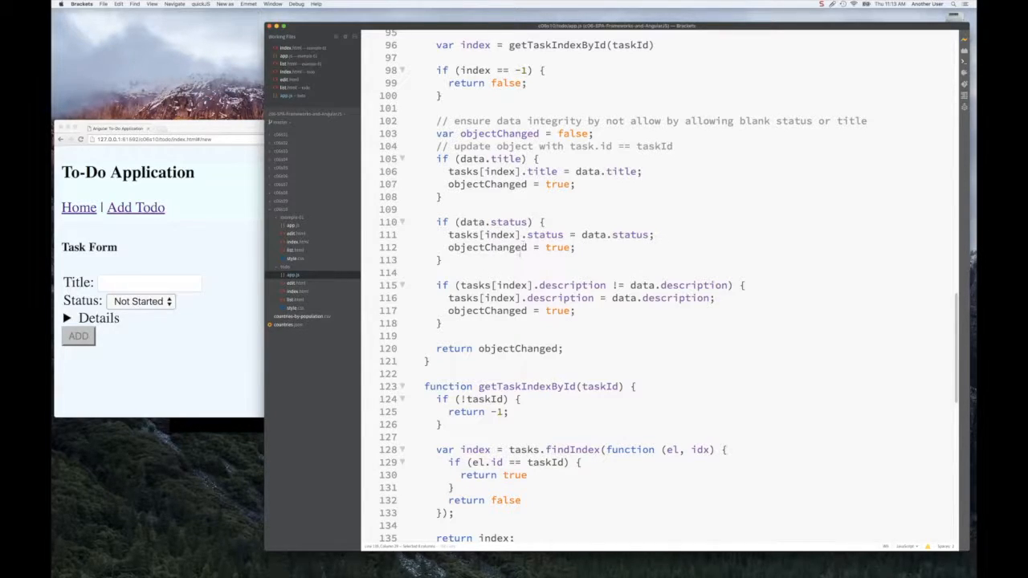
scroll(down, 3)
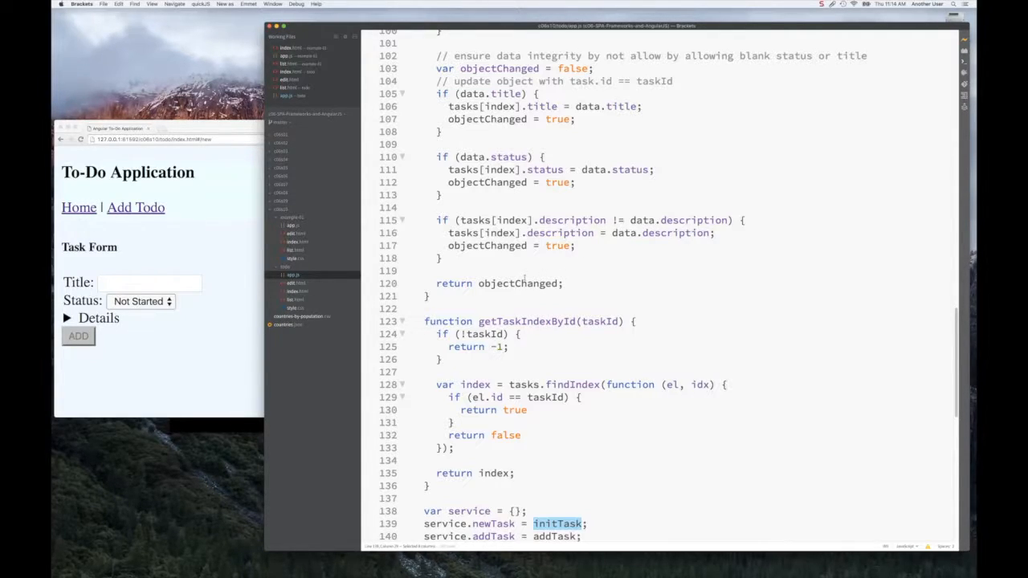
scroll(down, 3)
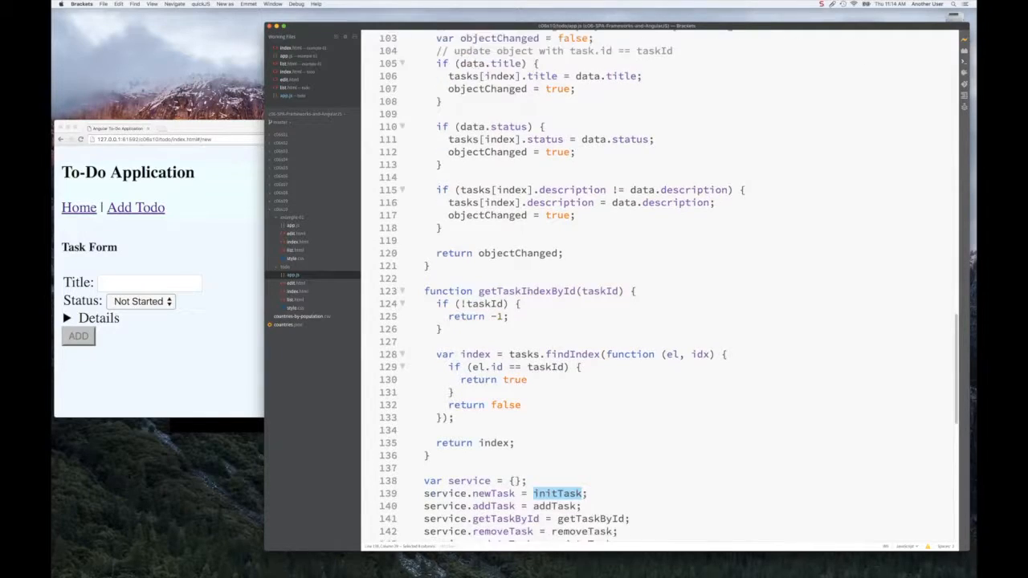
scroll(down, 3)
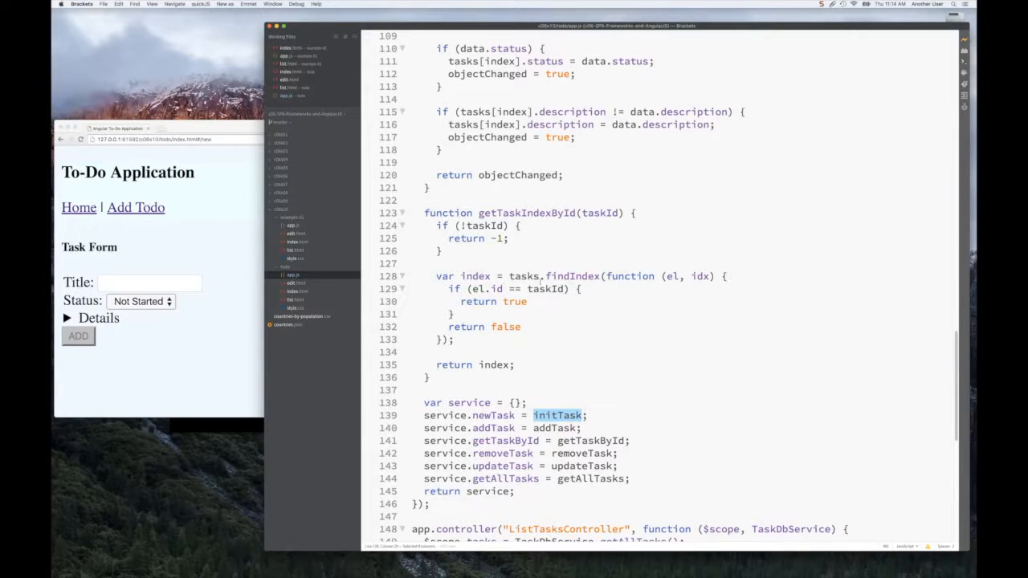
scroll(down, 3)
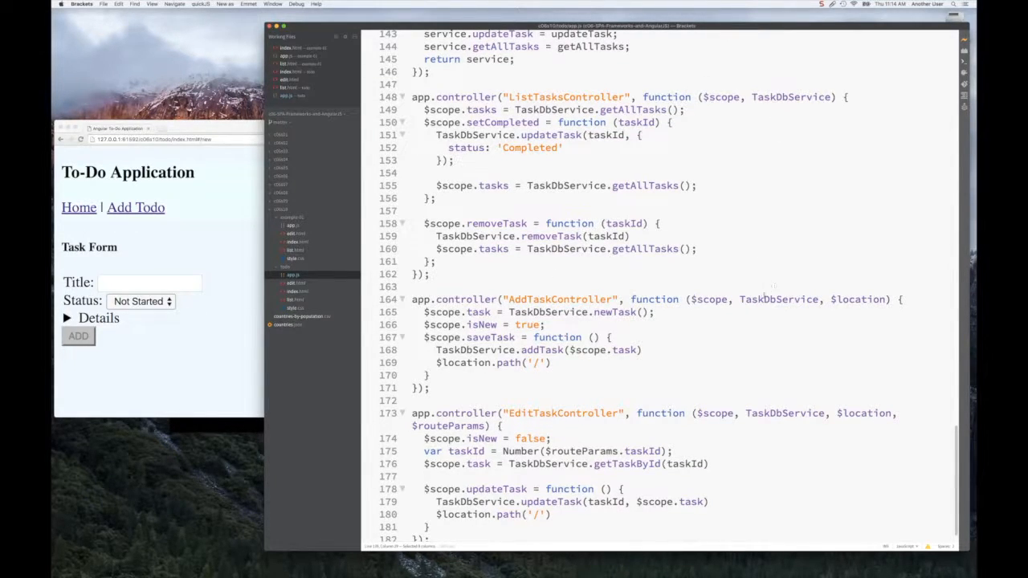
double_click(790, 96)
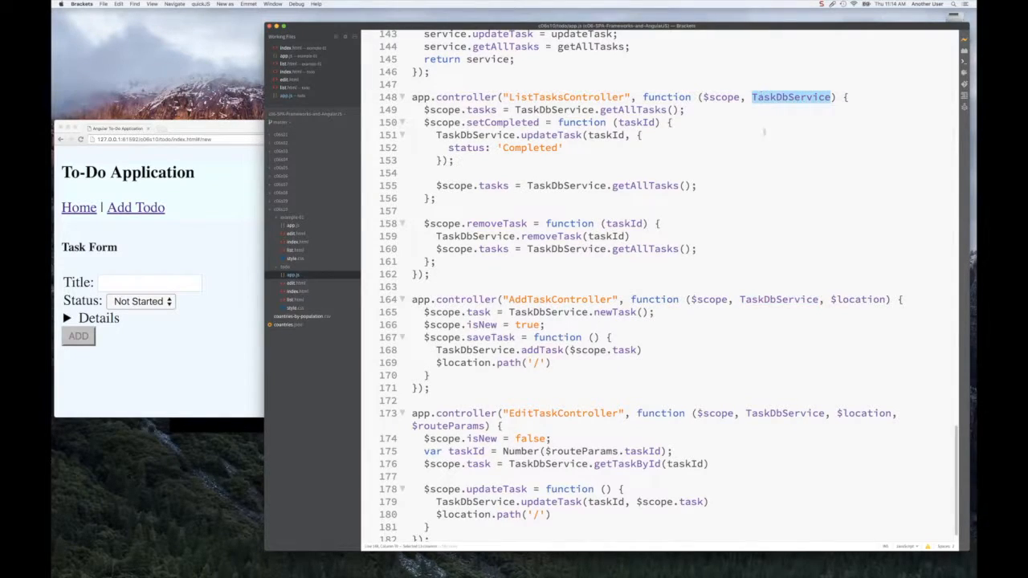
scroll(down, 3)
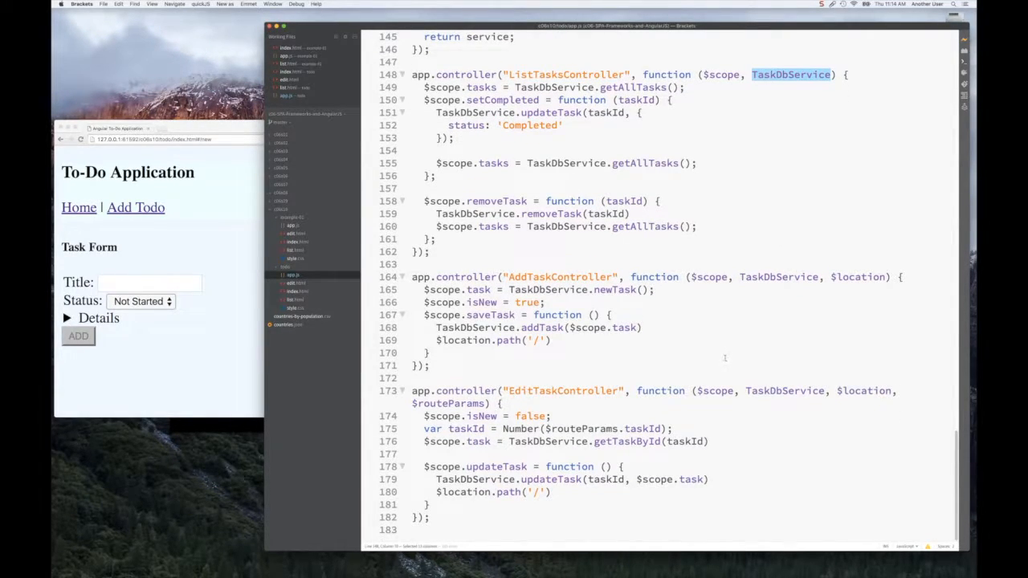